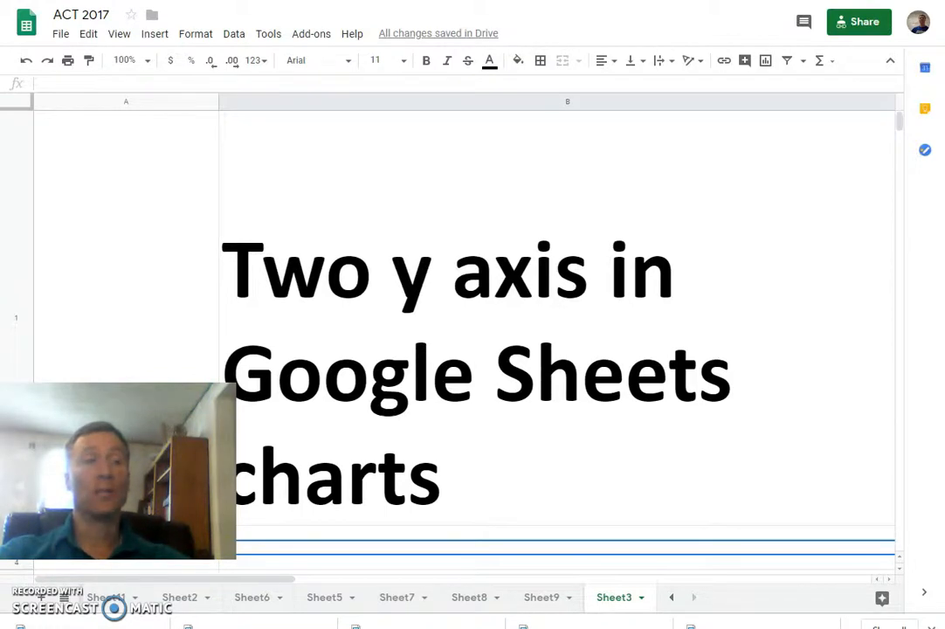
pyautogui.moveTo(327, 597)
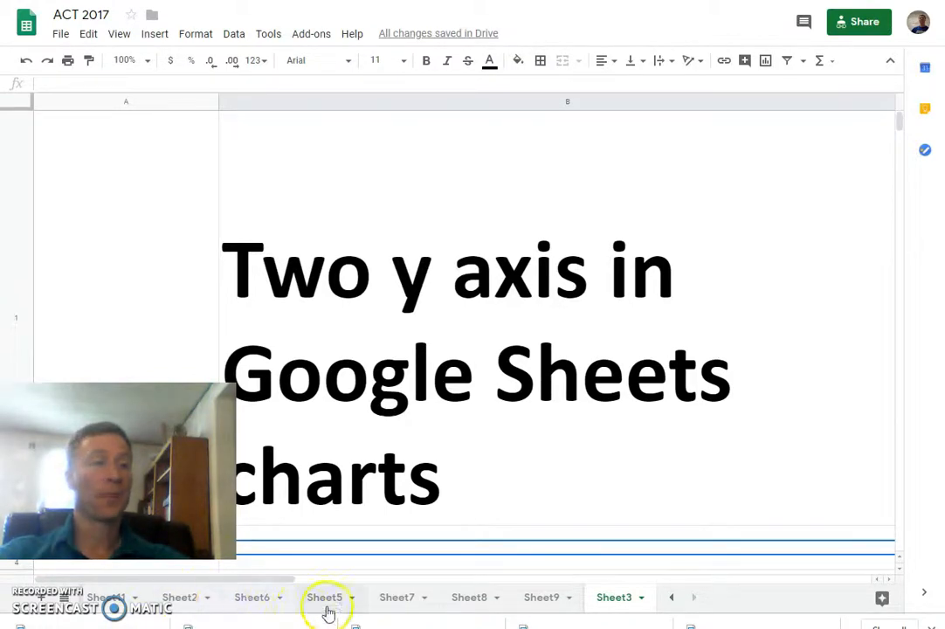
# - Switch to Sheet9 and select the years, length and weight data in A1:C6
pyautogui.click(541, 597)
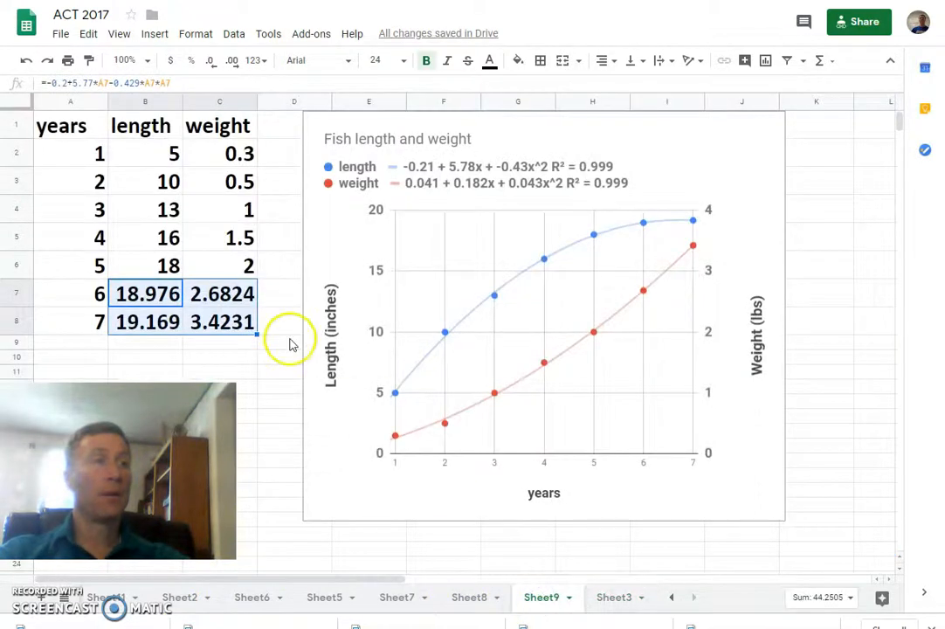
pyautogui.click(70, 125)
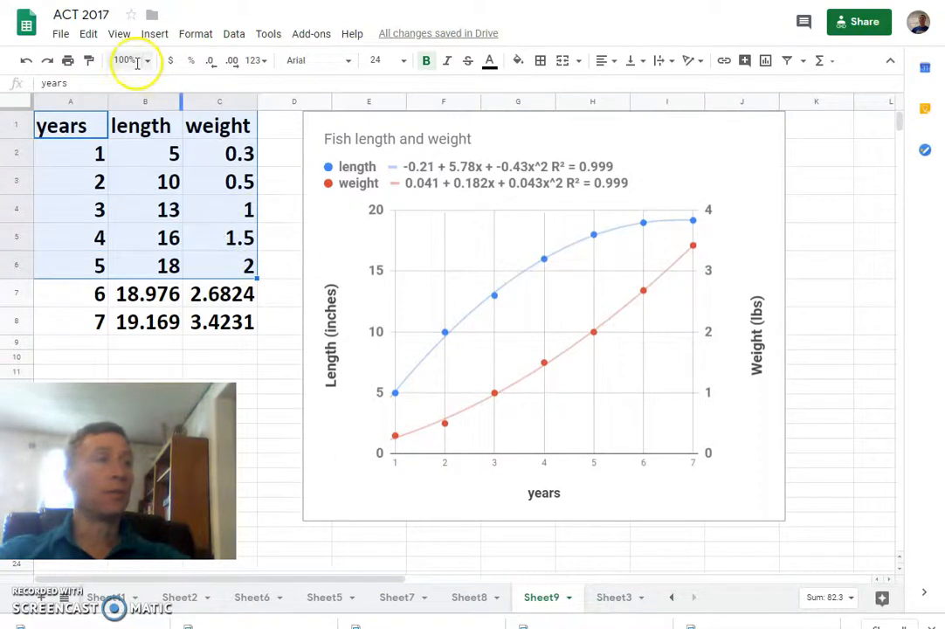
# - Insert a column chart of length and weight for years 1–5 from A1:C6
pyautogui.click(154, 33)
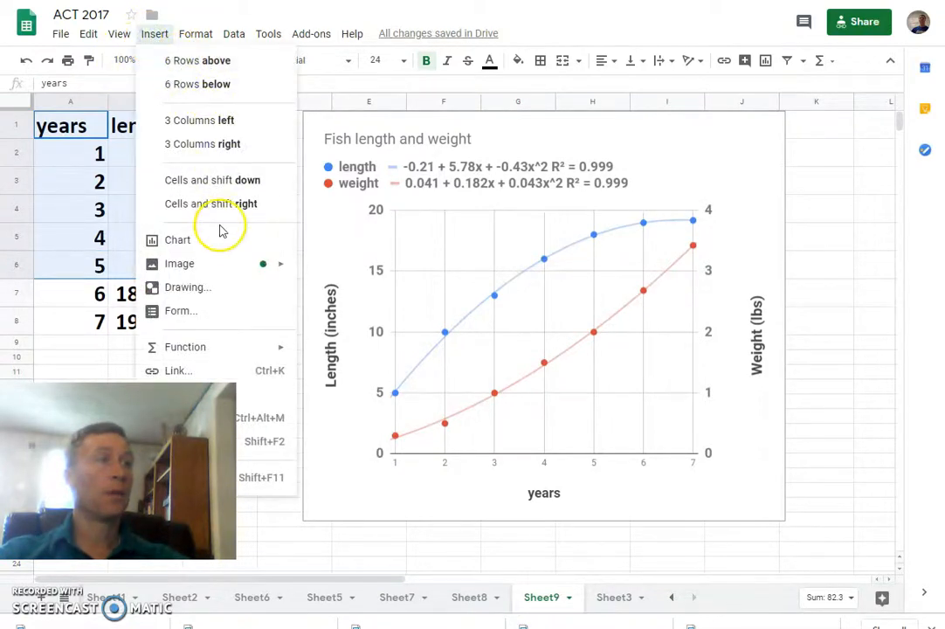
pyautogui.click(177, 240)
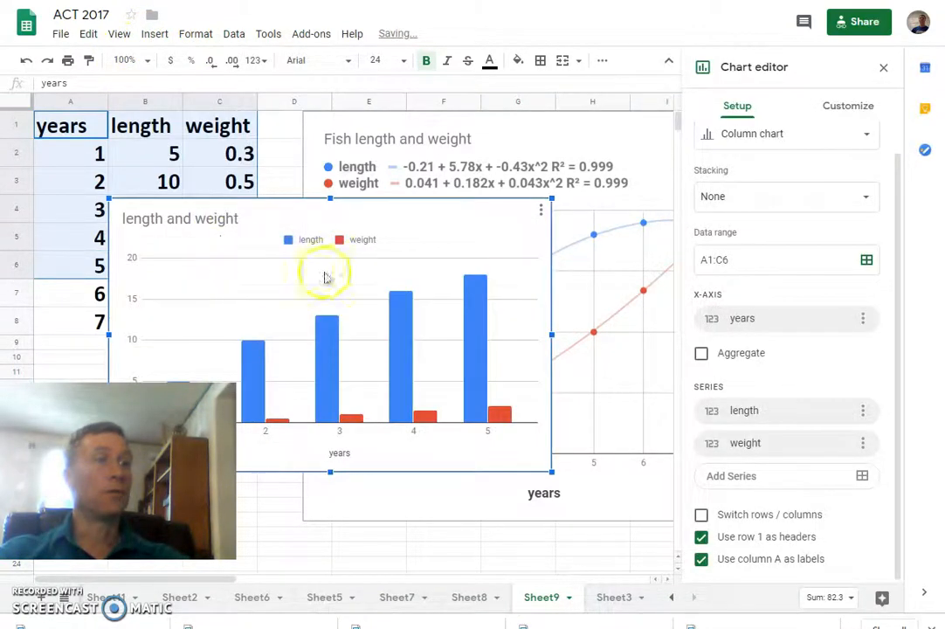
pyautogui.moveTo(443, 284)
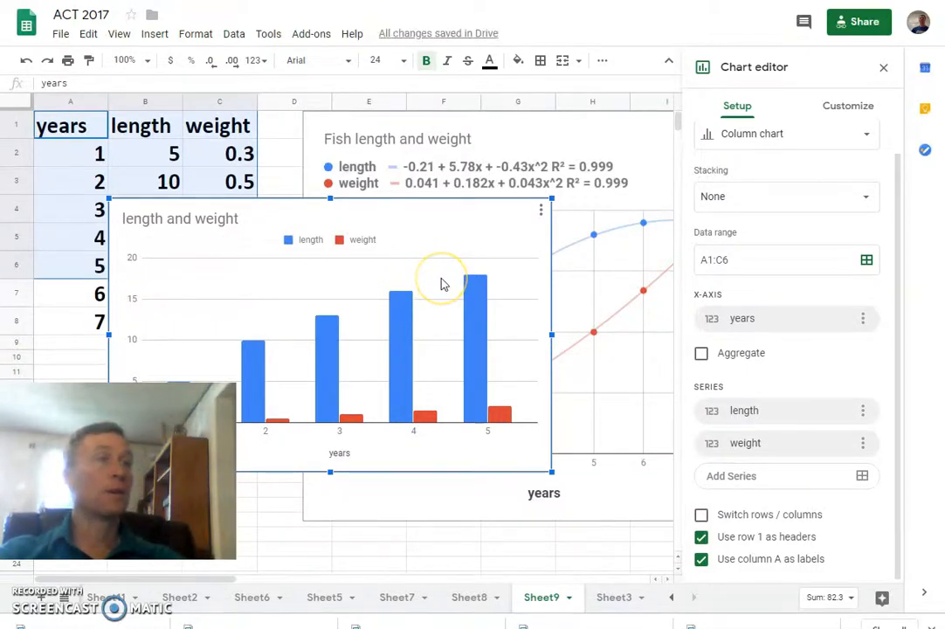
pyautogui.moveTo(487, 415)
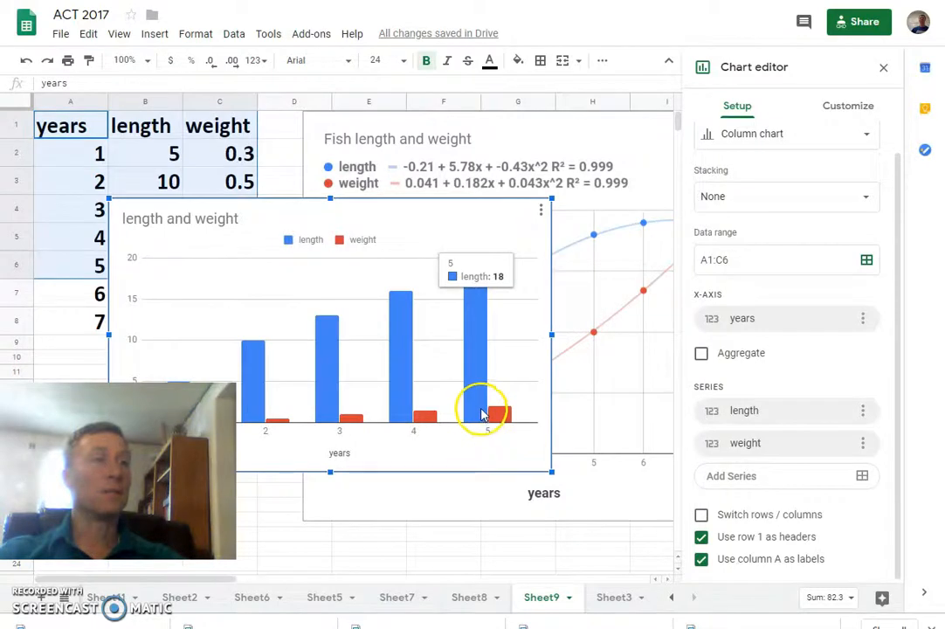
pyautogui.moveTo(486, 410)
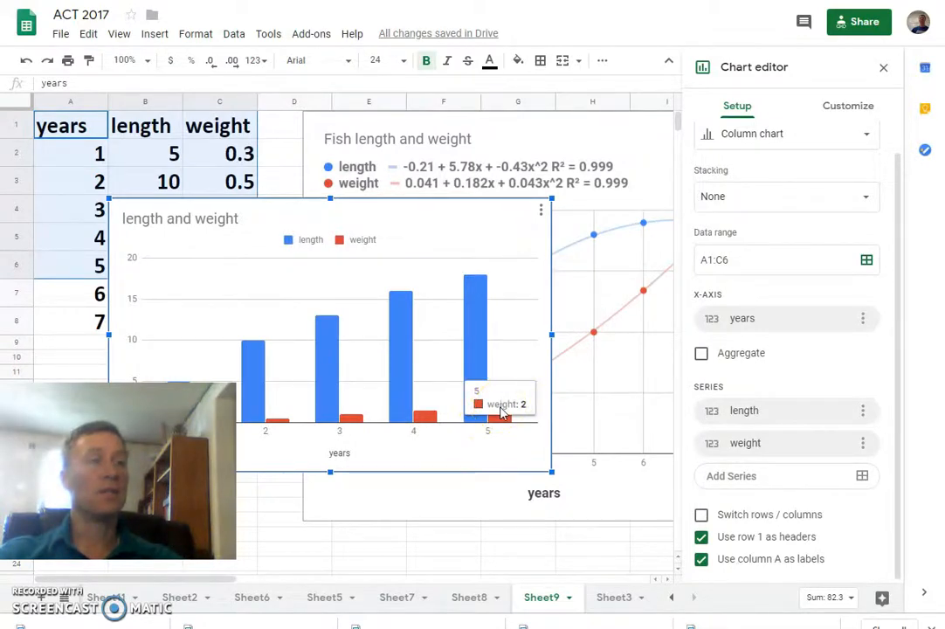
pyautogui.moveTo(470, 258)
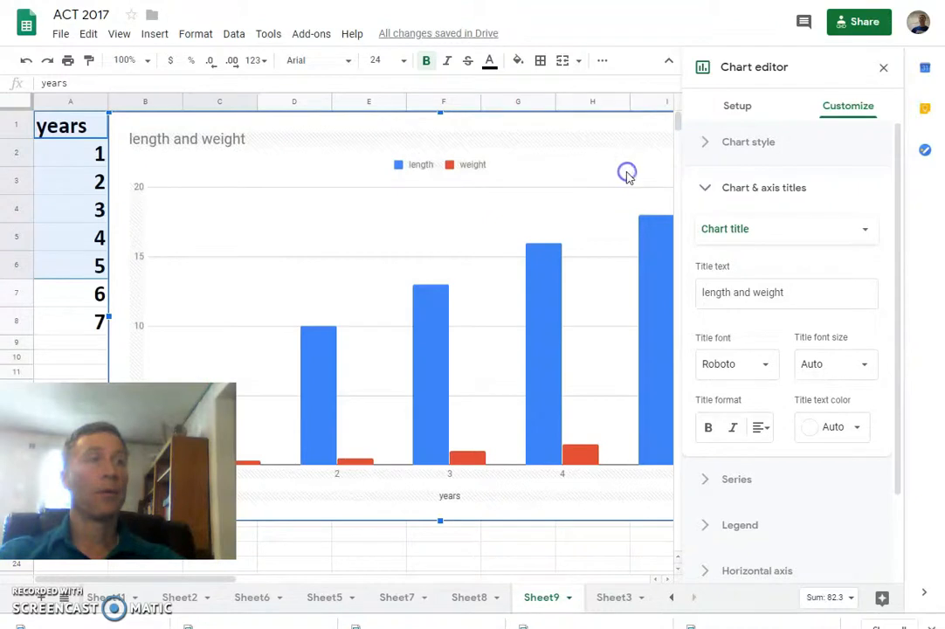
pyautogui.moveTo(900, 68)
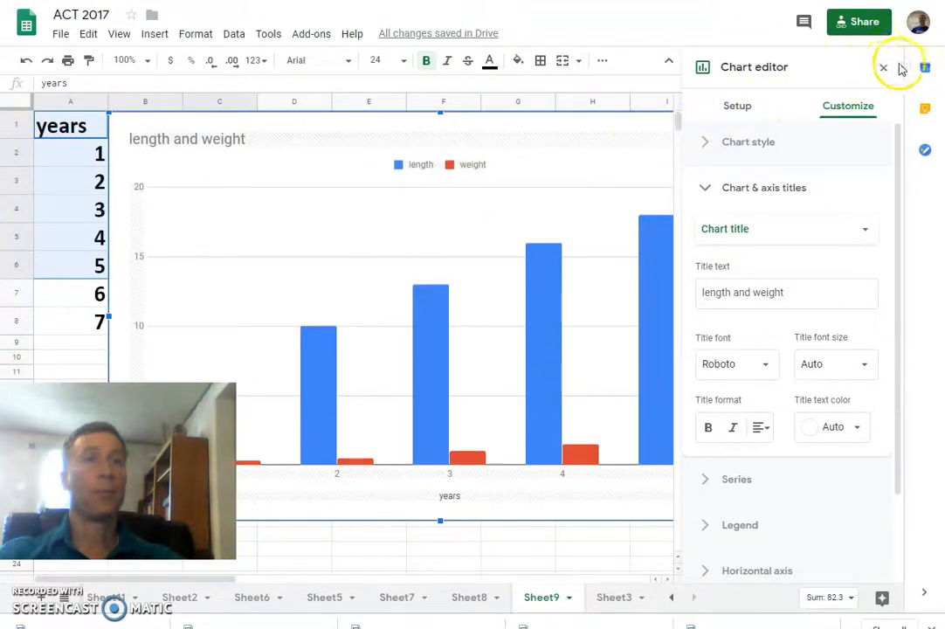
pyautogui.click(883, 68)
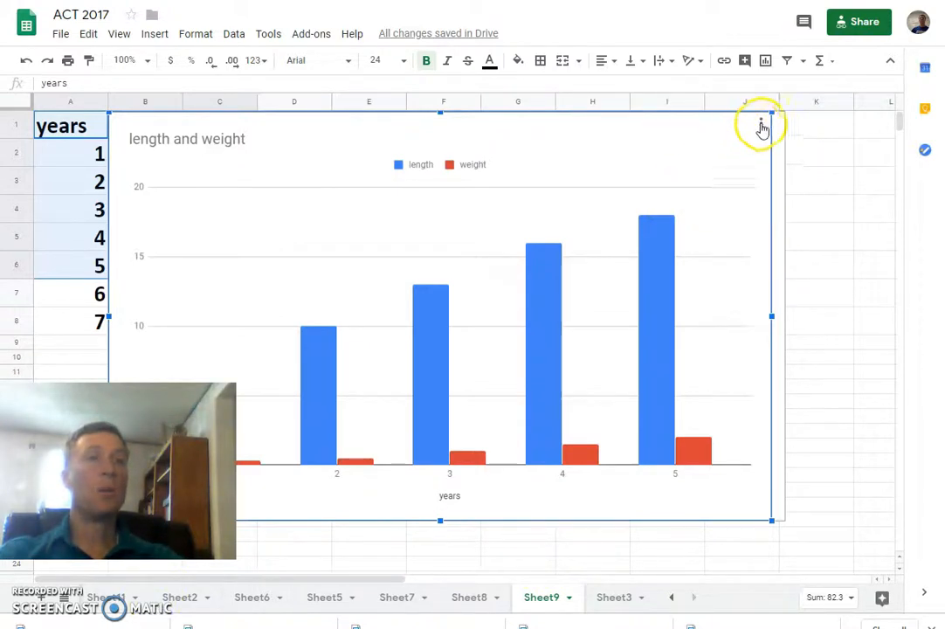
pyautogui.click(761, 123)
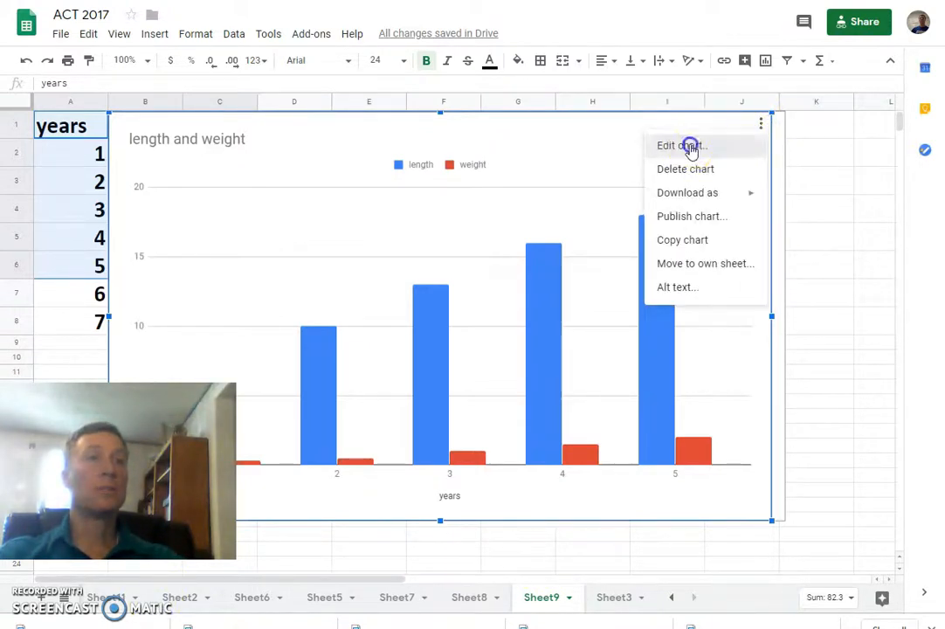
pyautogui.click(680, 145)
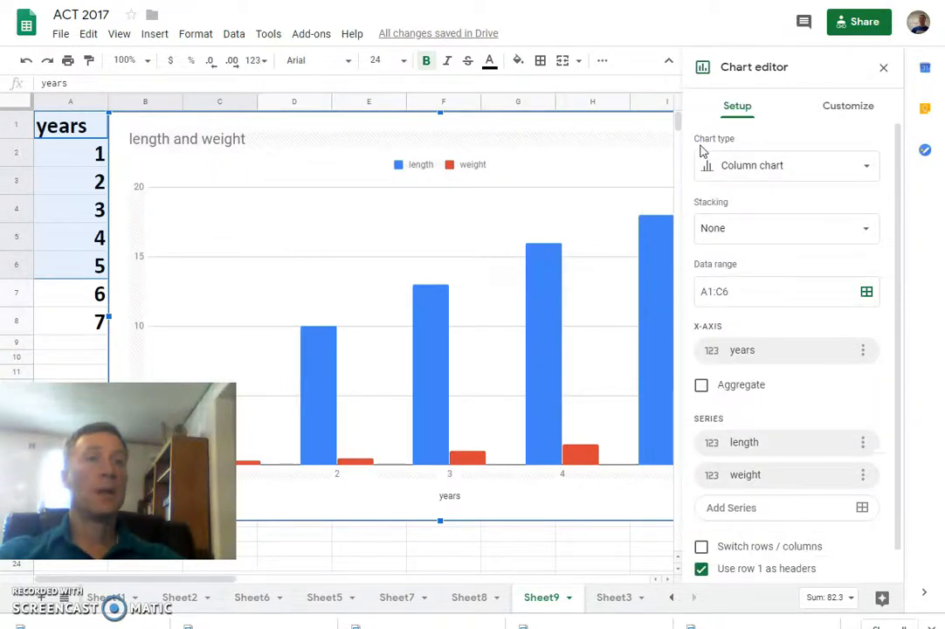
pyautogui.moveTo(830, 144)
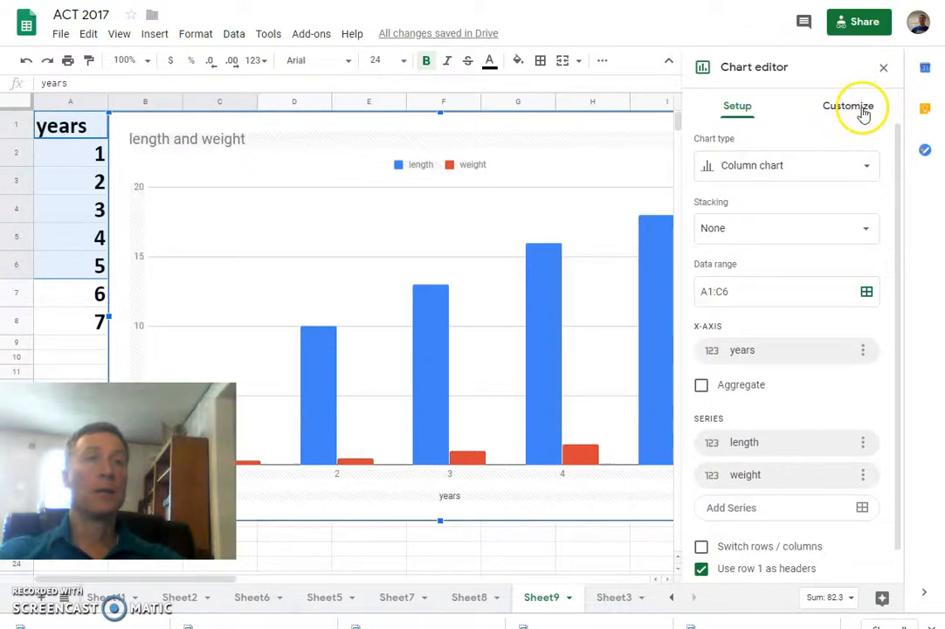
# - In the chart's Series settings, move the weight series to the right axis
pyautogui.click(847, 106)
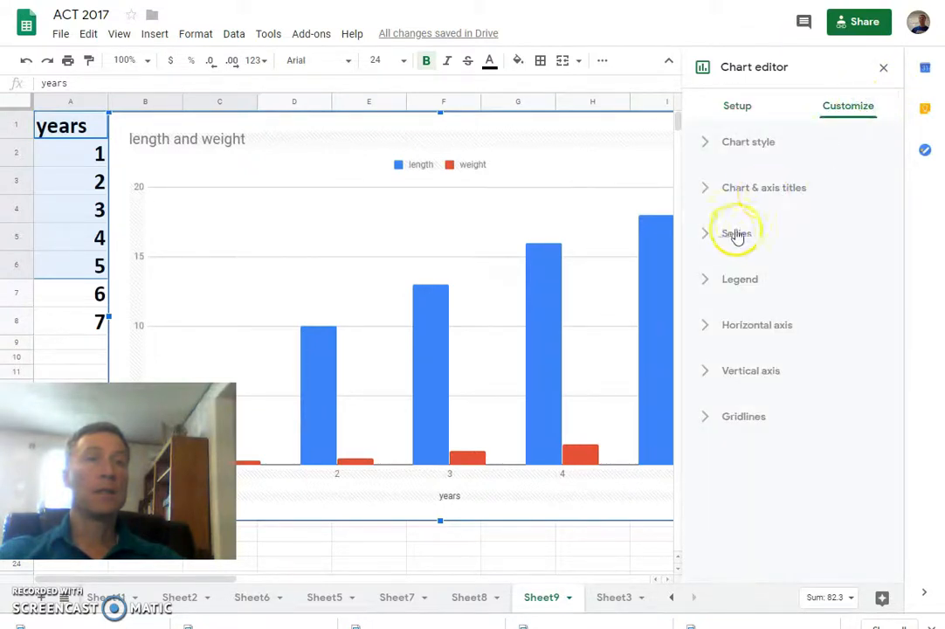
pyautogui.click(736, 233)
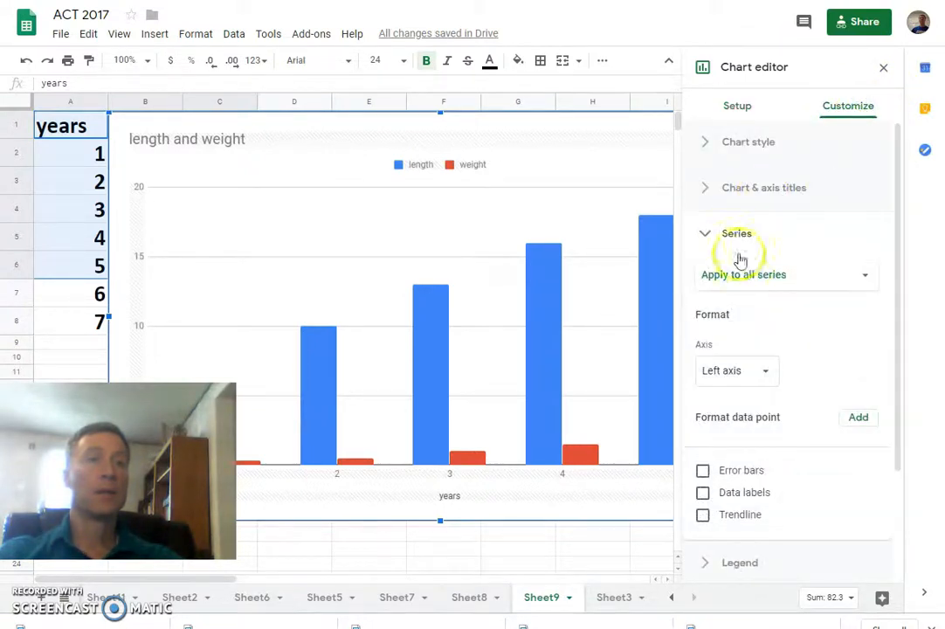
pyautogui.moveTo(865, 275)
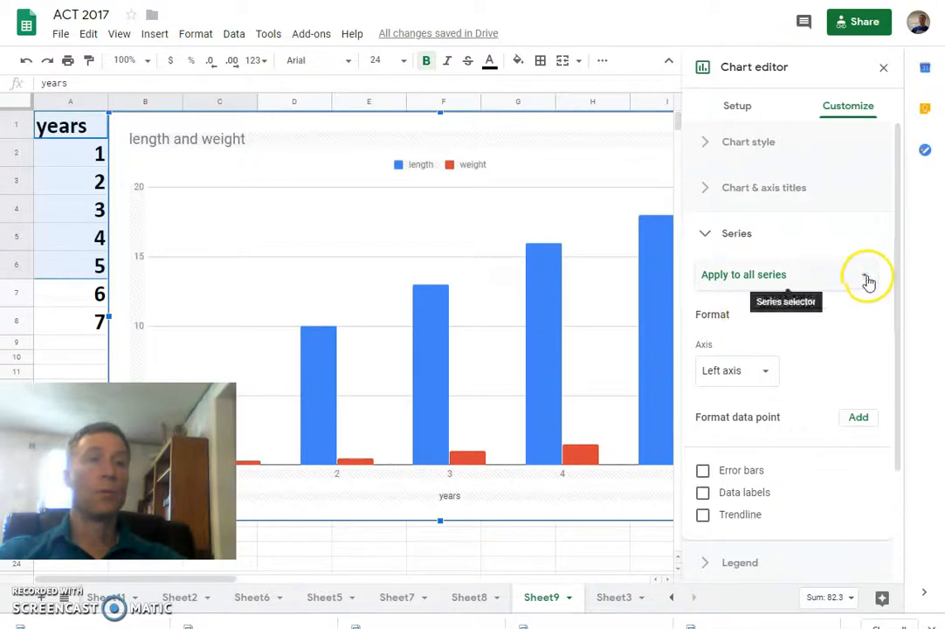
pyautogui.click(866, 275)
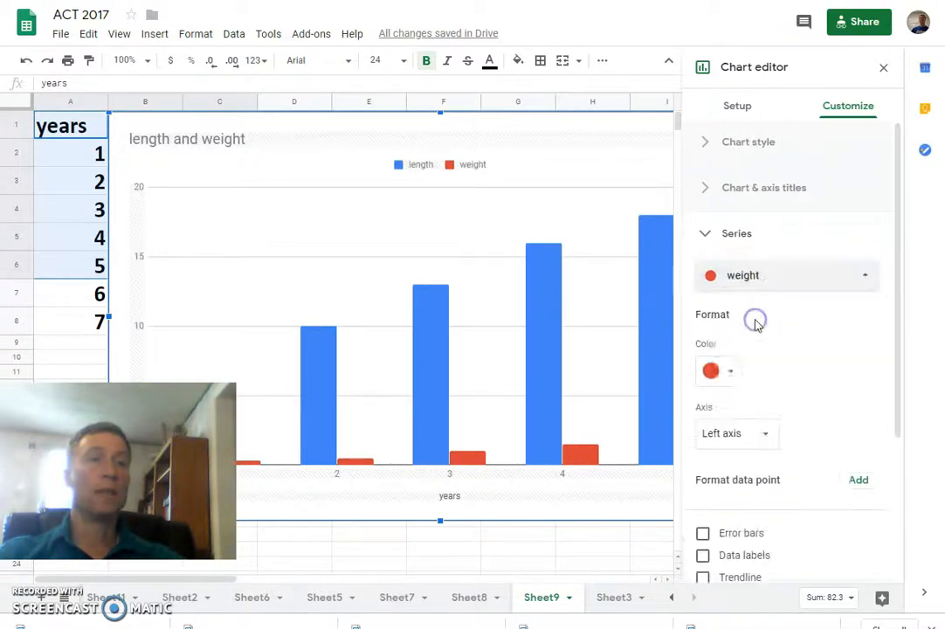
pyautogui.moveTo(765, 433)
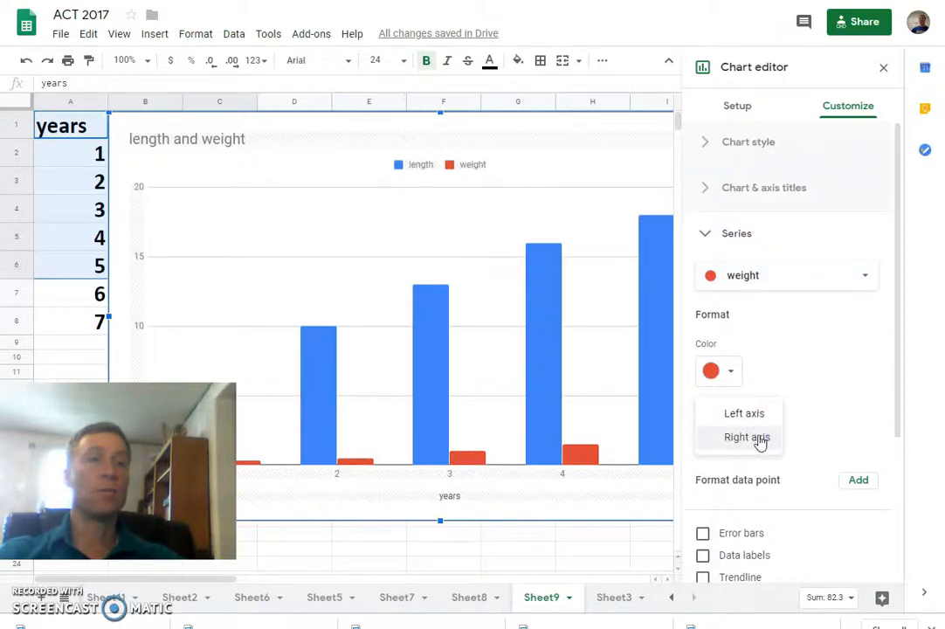
pyautogui.click(747, 437)
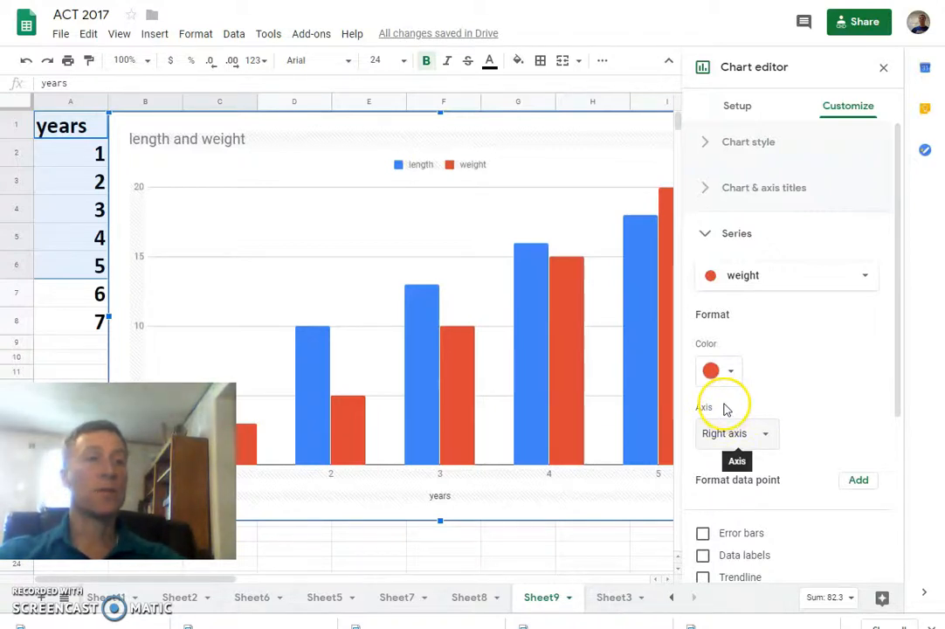
pyautogui.moveTo(577, 297)
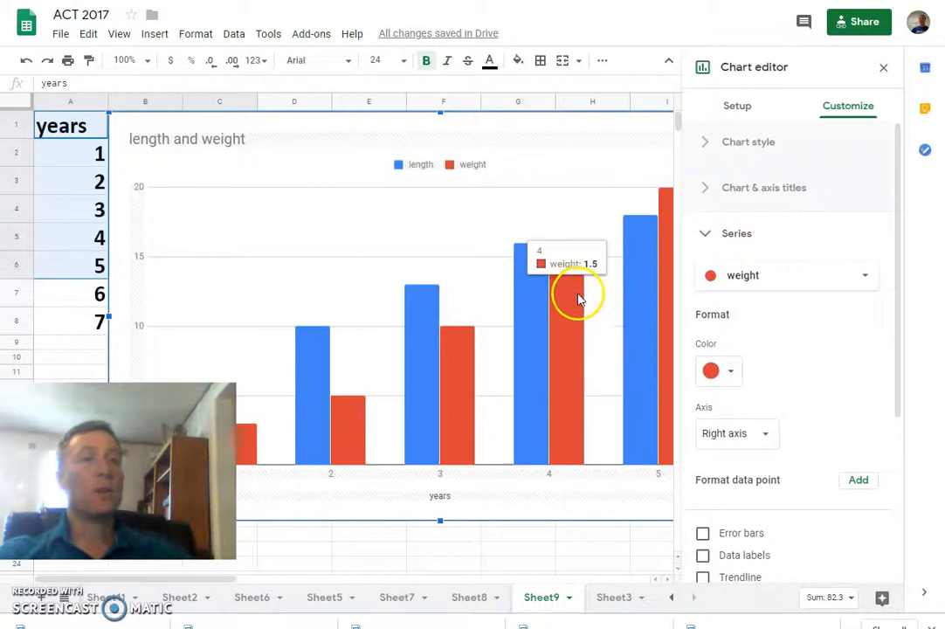
pyautogui.moveTo(584, 256)
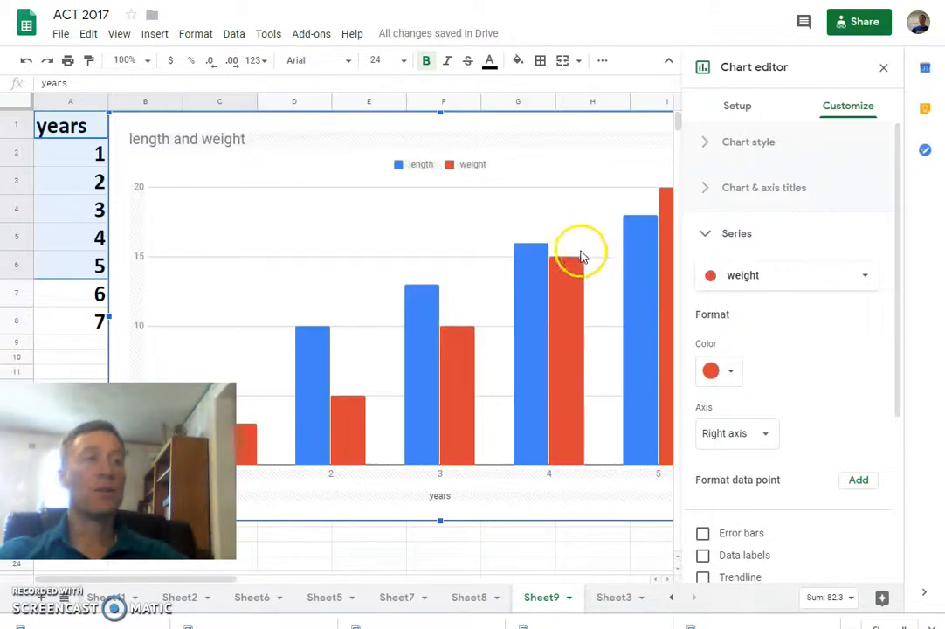
pyautogui.moveTo(633, 335)
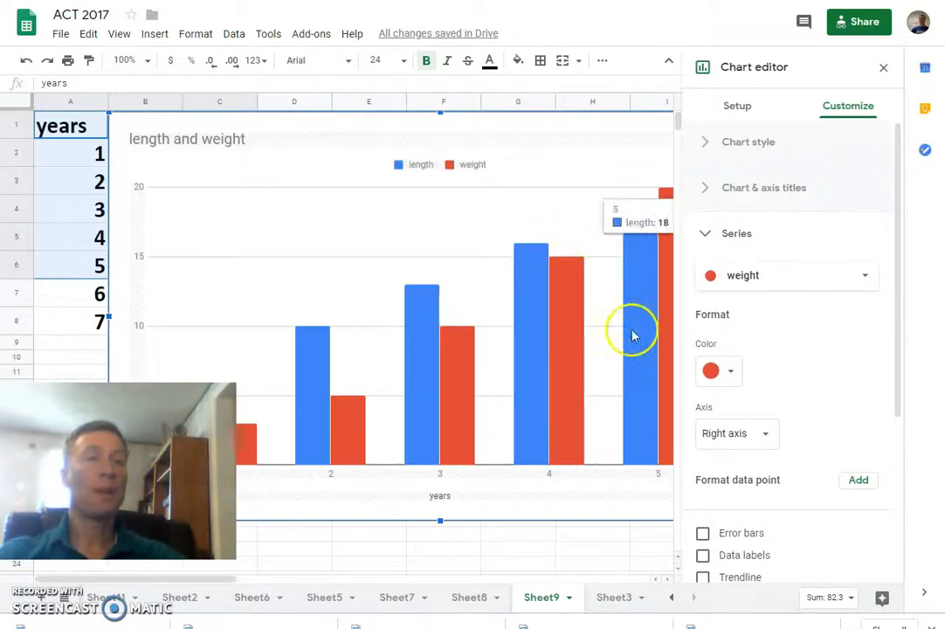
pyautogui.moveTo(583, 154)
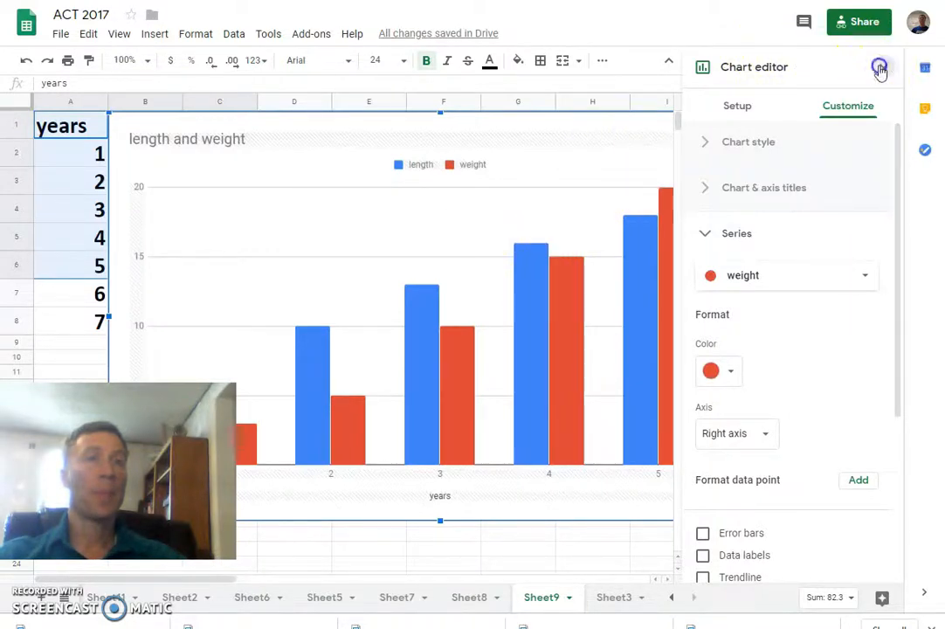
# - Close the chart editor, then reopen it on the right vertical axis settings
pyautogui.click(879, 68)
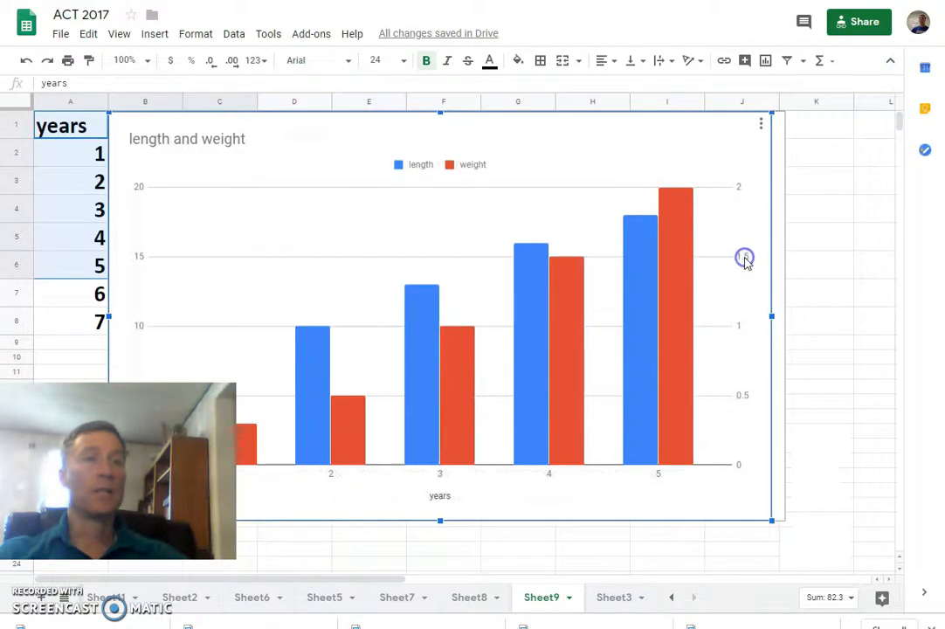
pyautogui.doubleClick(745, 258)
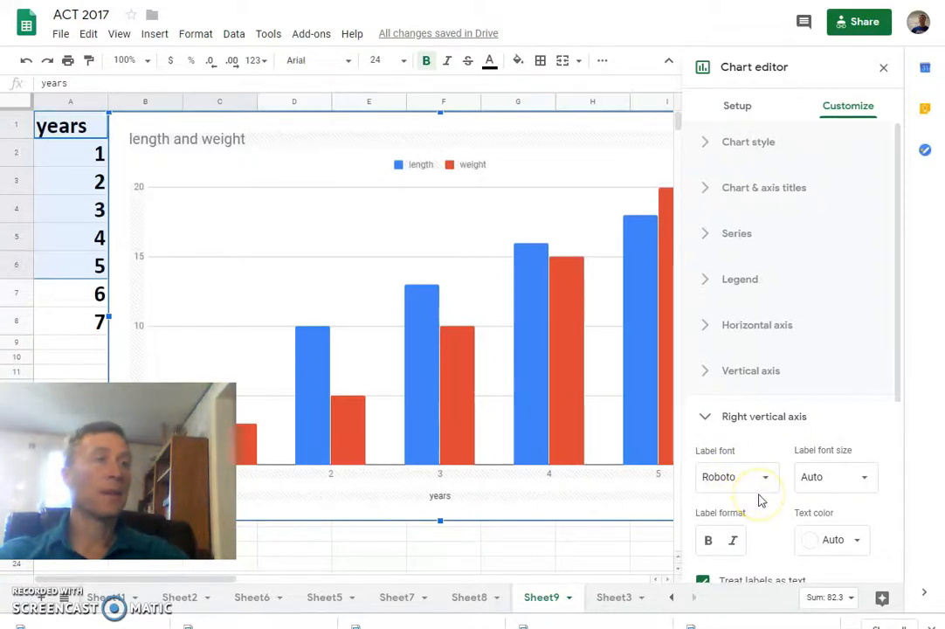
pyautogui.moveTo(750, 264)
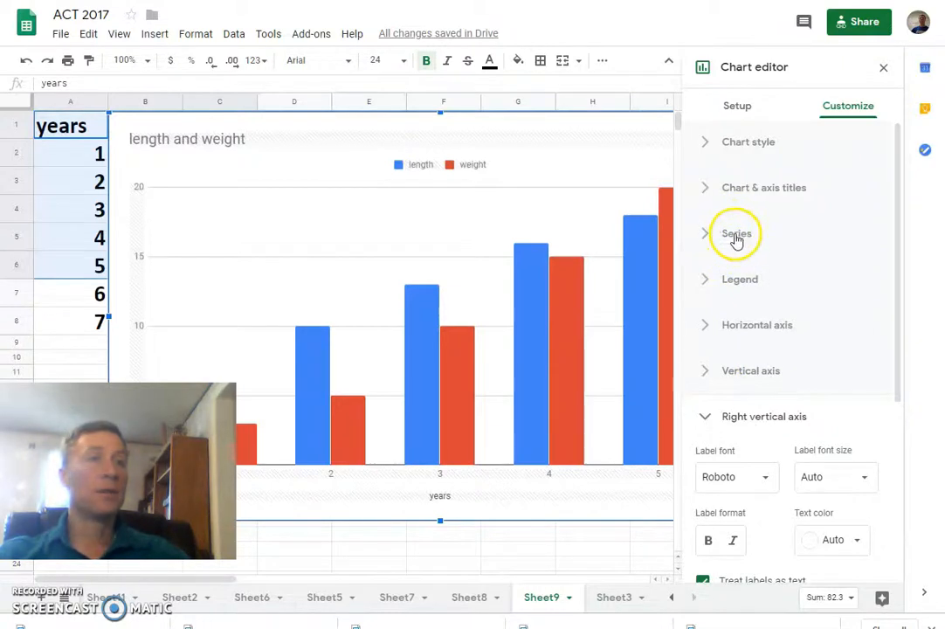
# - Title the left vertical axis 'Length (inches)' with font size 20
pyautogui.click(764, 187)
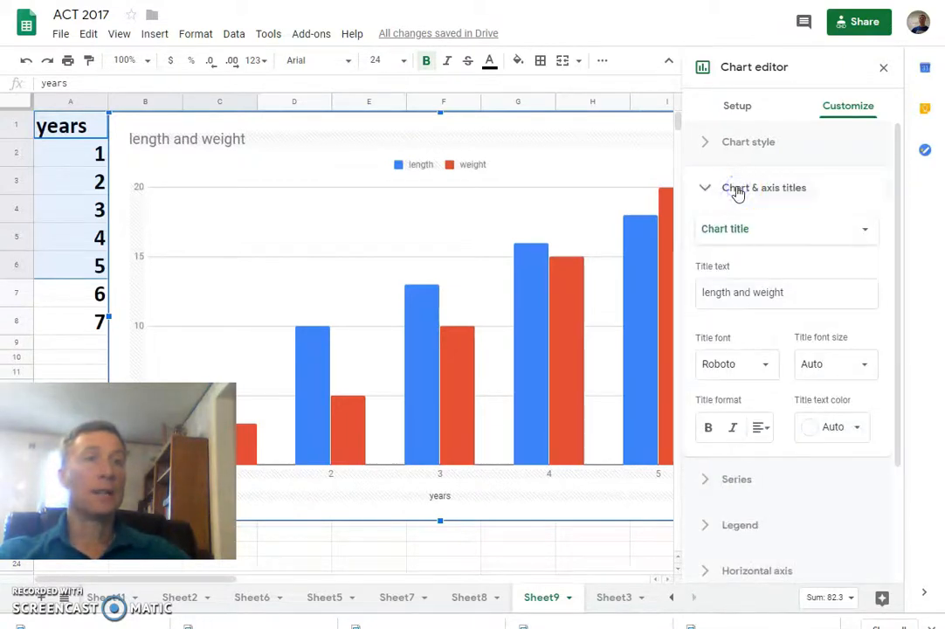
pyautogui.click(864, 229)
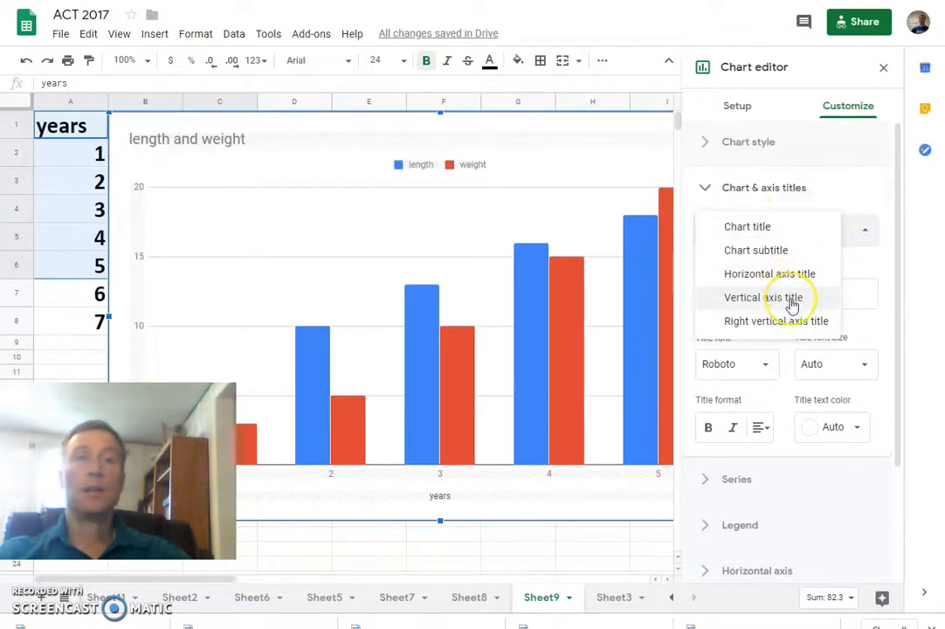
pyautogui.moveTo(793, 321)
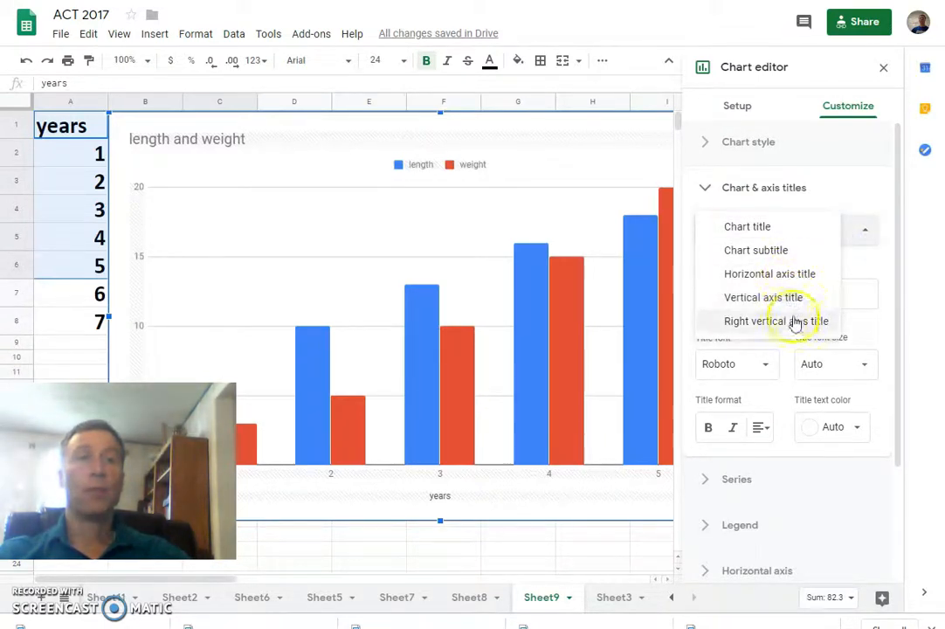
pyautogui.click(767, 297)
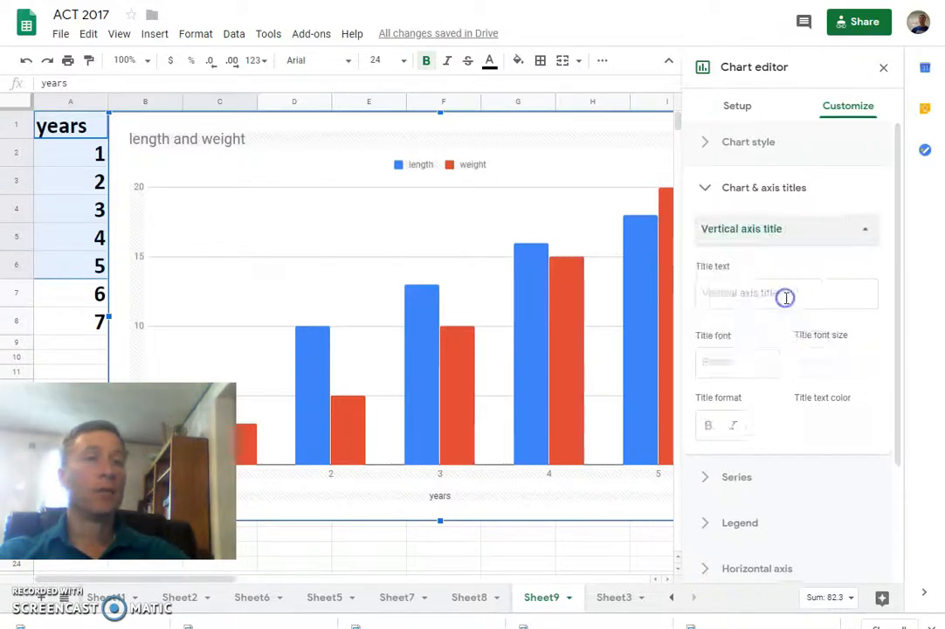
pyautogui.click(784, 294)
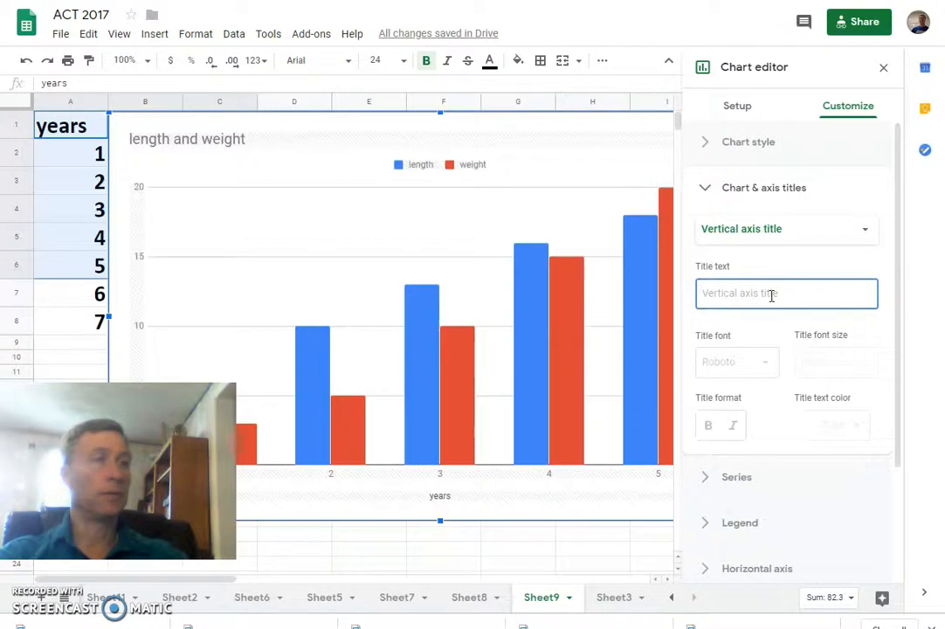
pyautogui.write('Length')
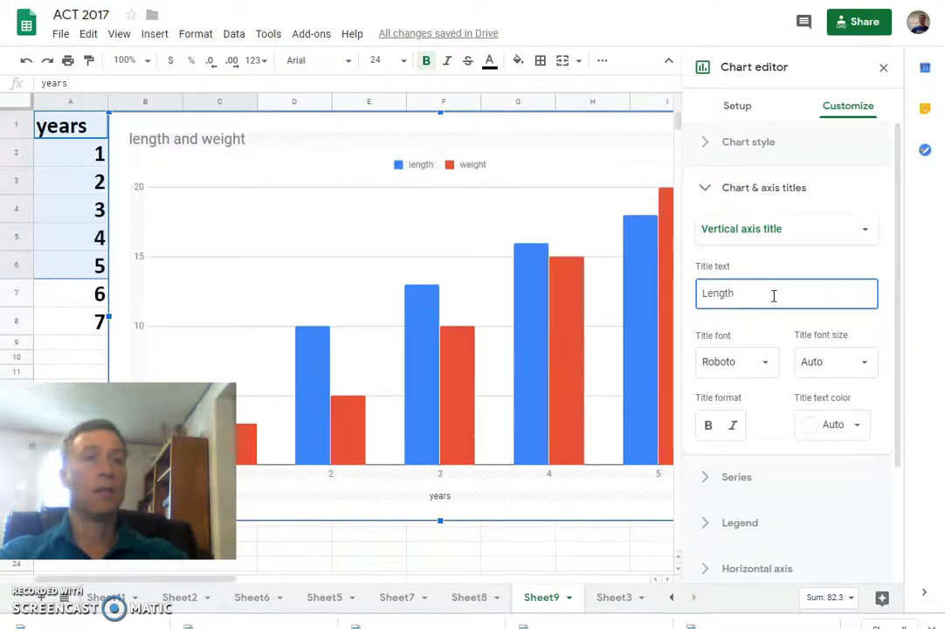
pyautogui.write('(inches')
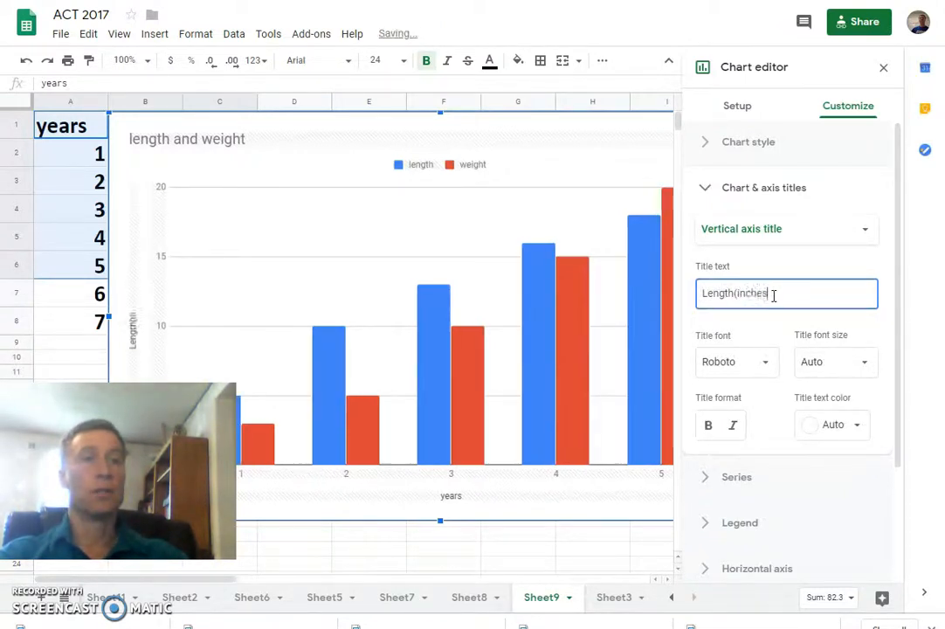
pyautogui.write(')')
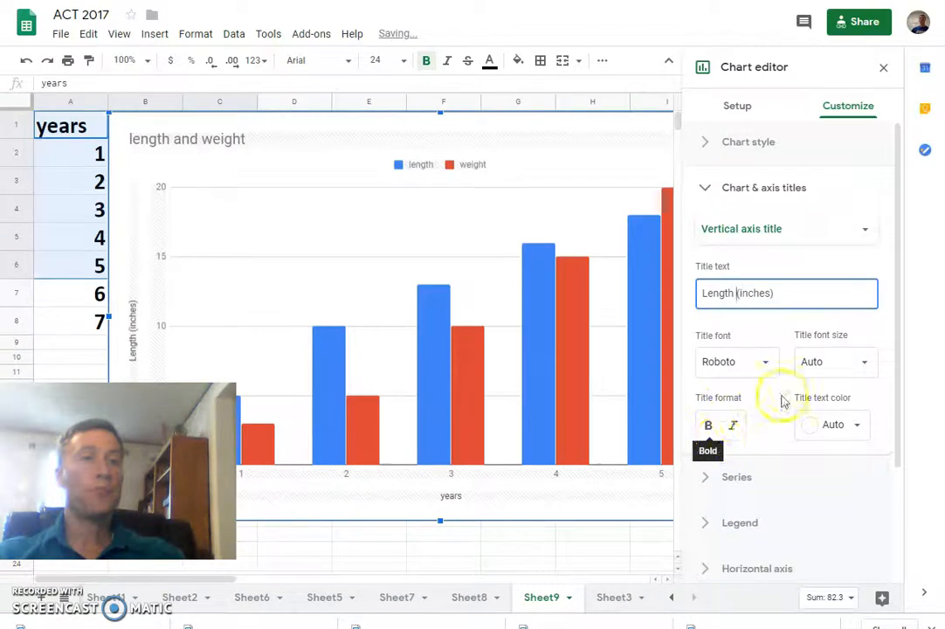
pyautogui.click(832, 362)
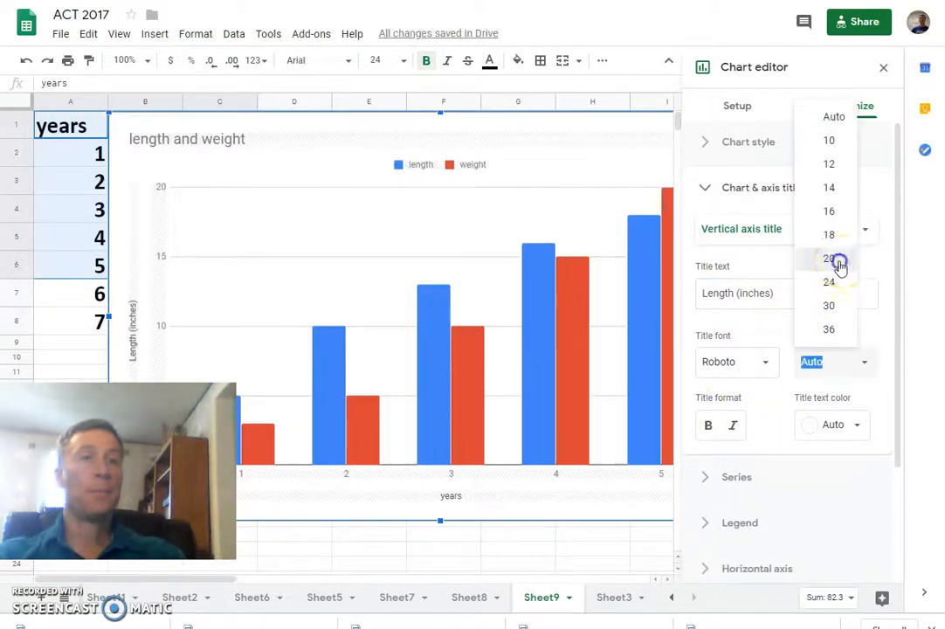
pyautogui.click(828, 258)
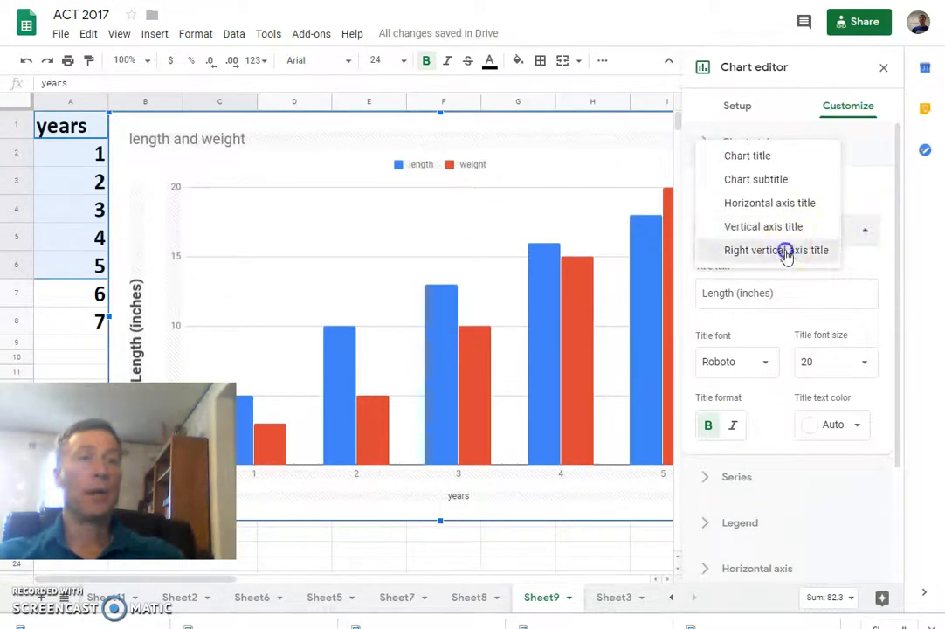
# - Title the right vertical axis 'Weight (lbs)' with font size 24
pyautogui.click(776, 250)
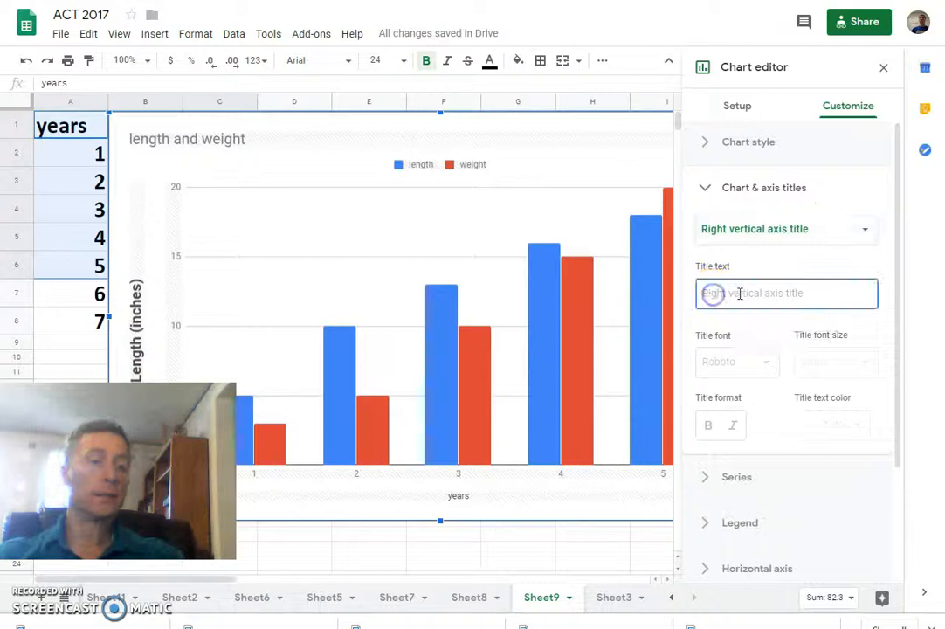
pyautogui.write('Wei')
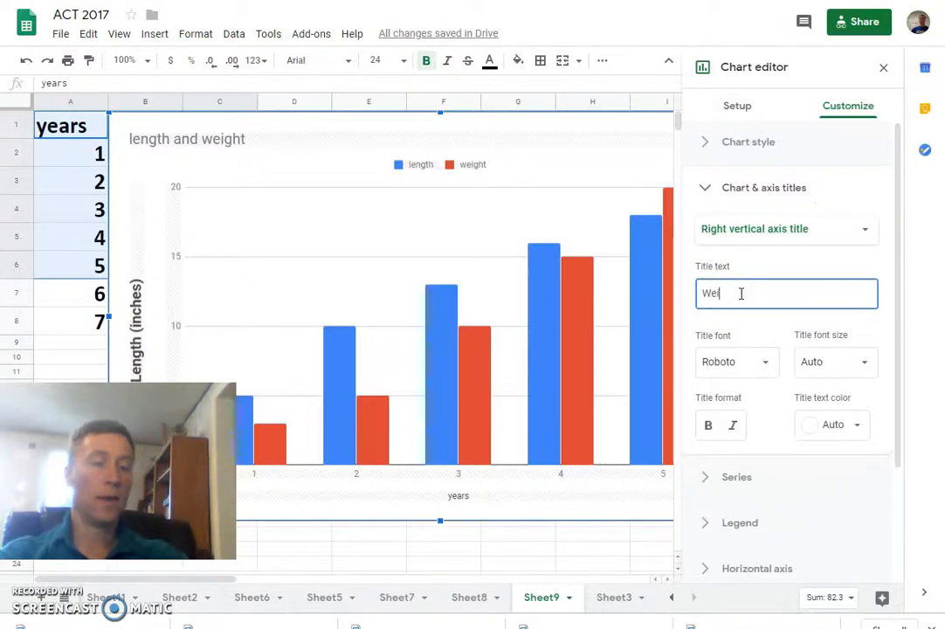
pyautogui.write('gh')
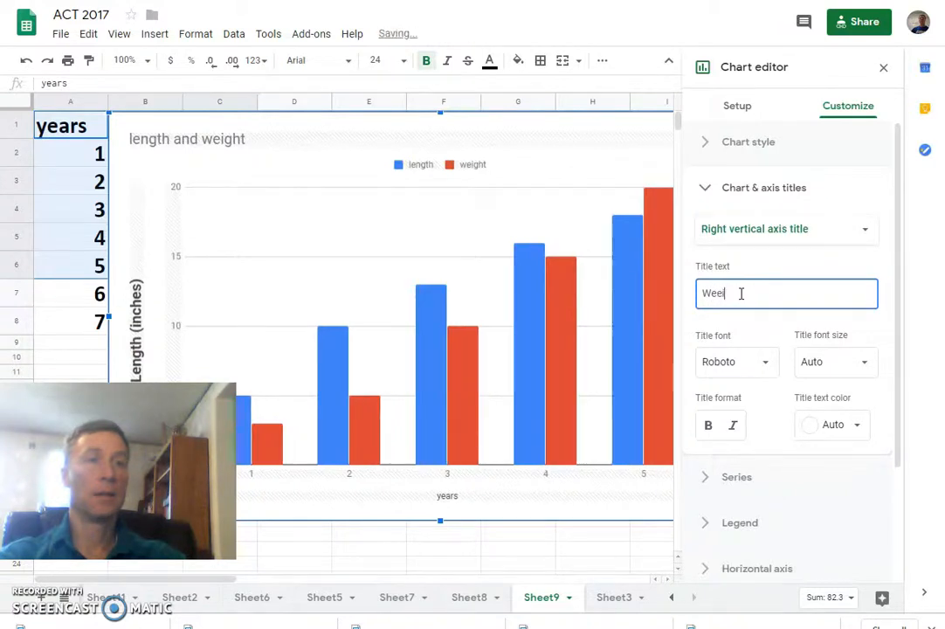
pyautogui.write('ght')
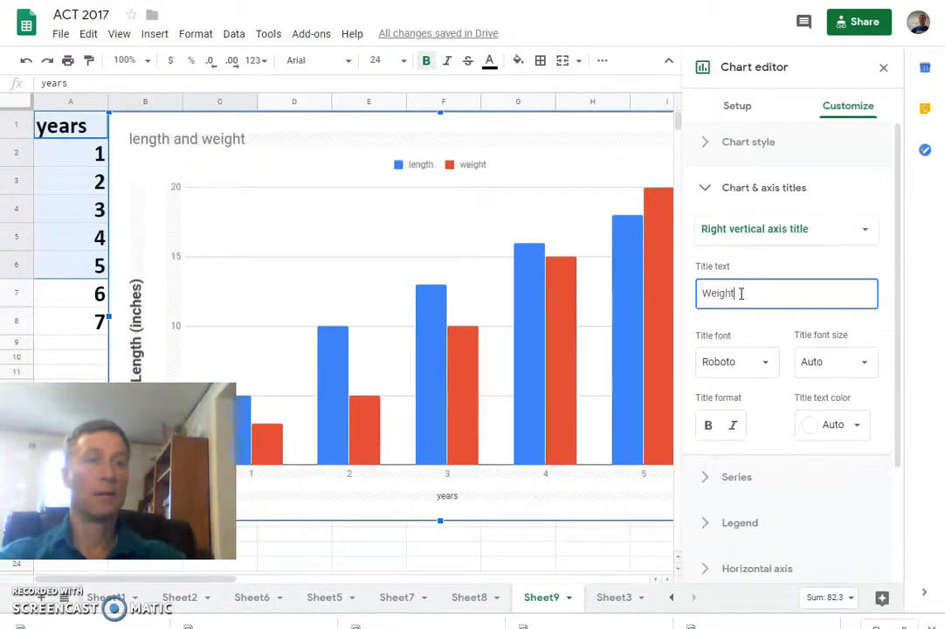
pyautogui.write('(')
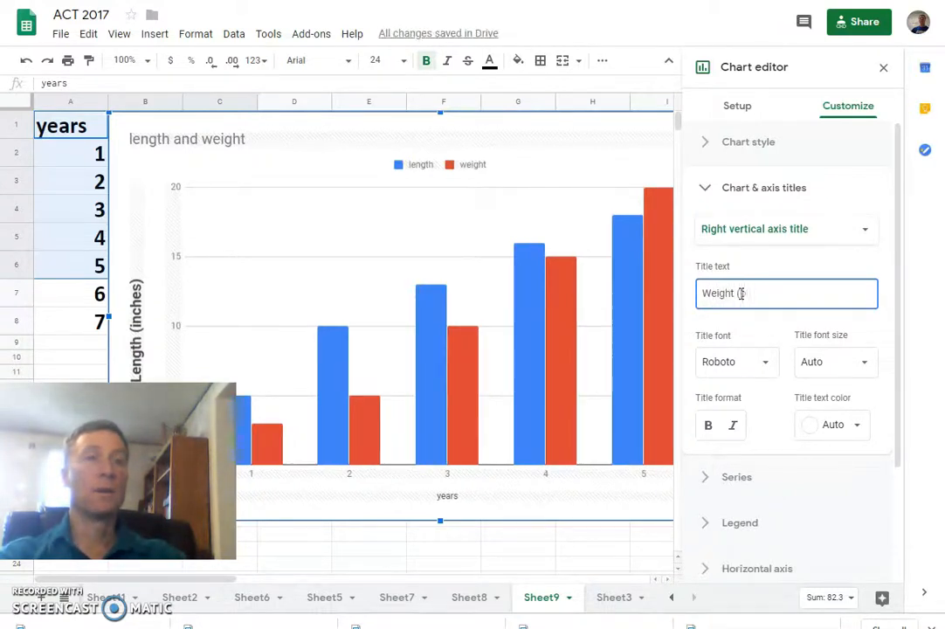
pyautogui.write('lbs)')
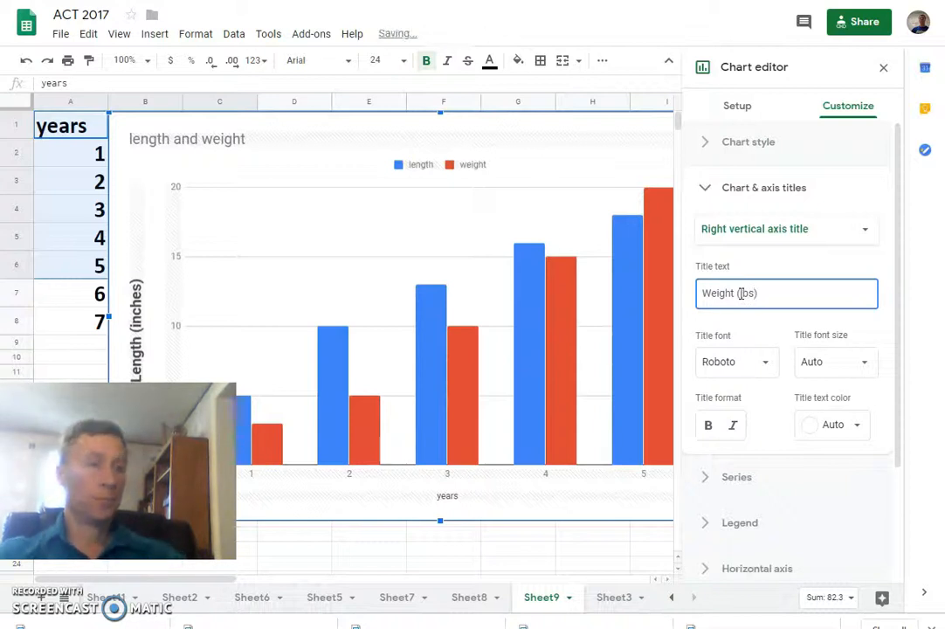
pyautogui.click(834, 362)
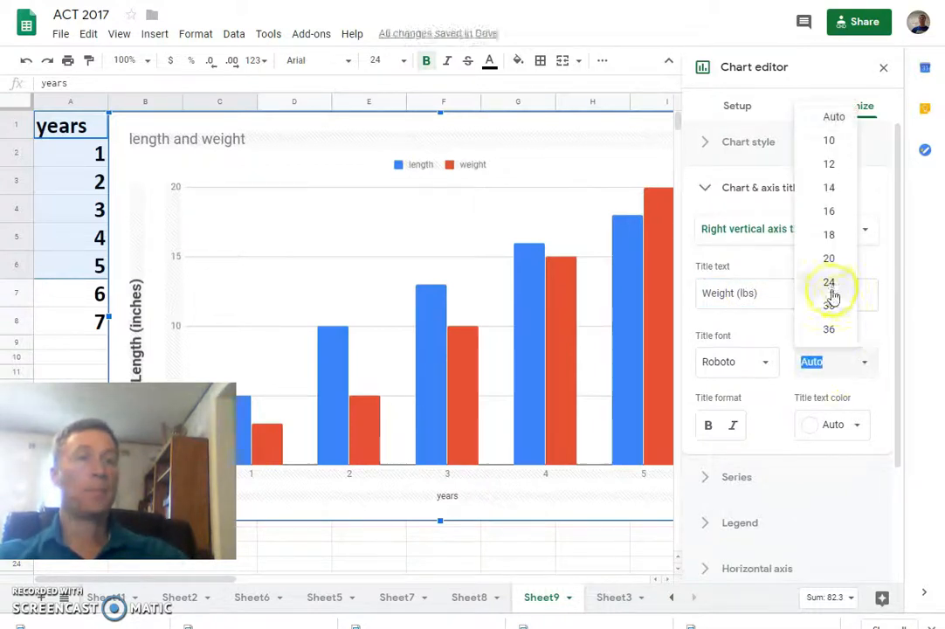
pyautogui.click(828, 281)
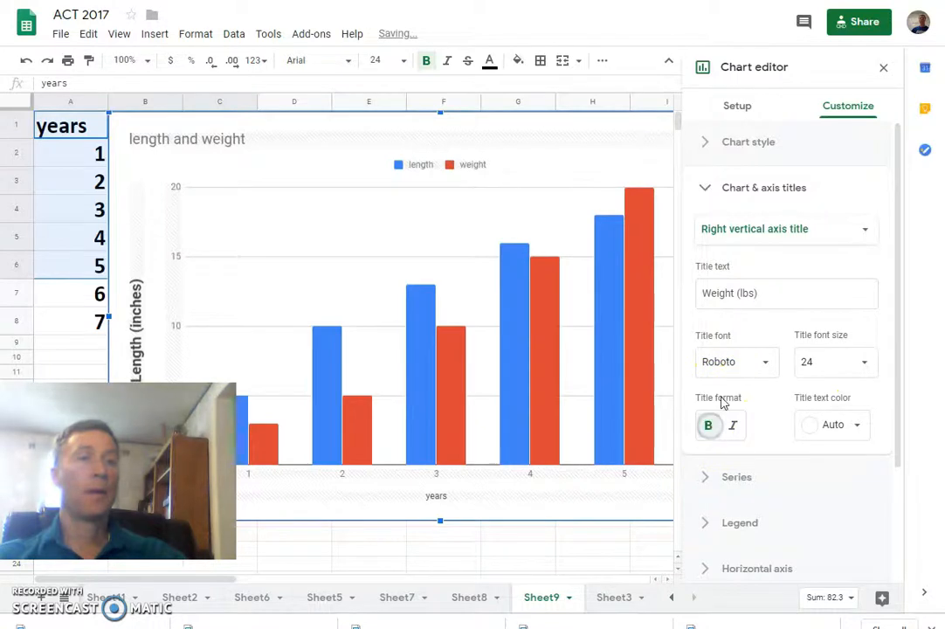
pyautogui.moveTo(762, 475)
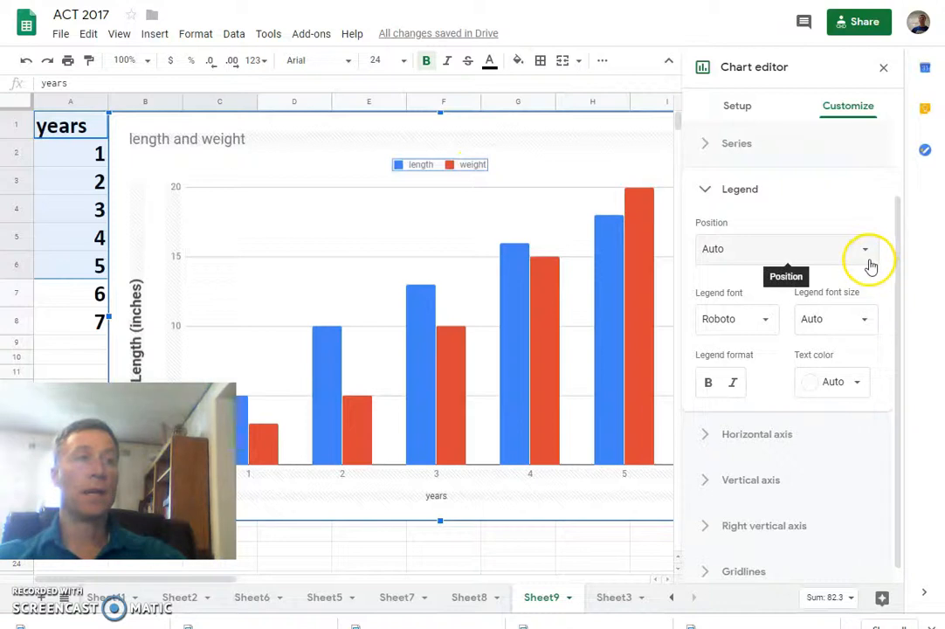
pyautogui.moveTo(869, 275)
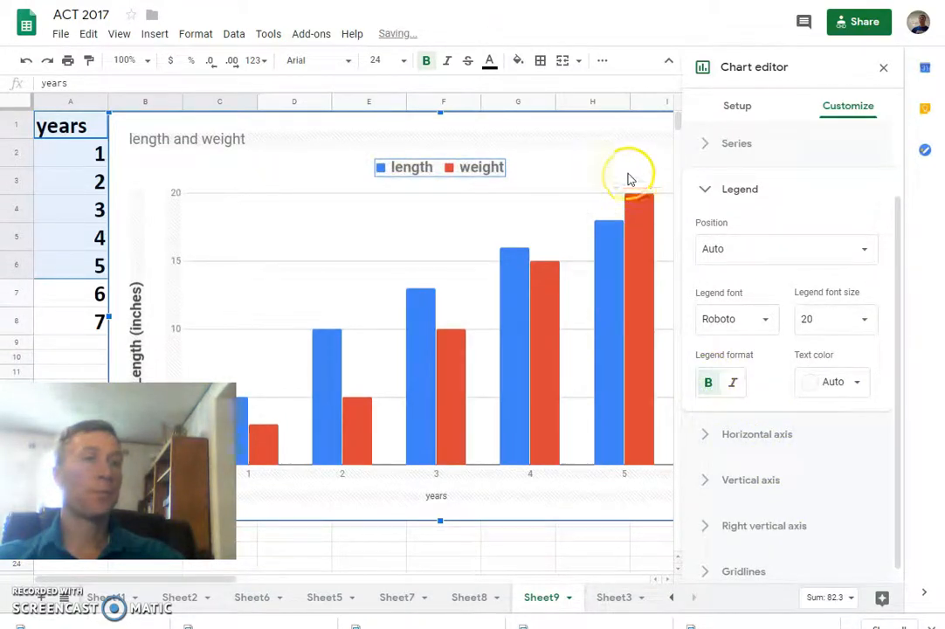
# - Close the chart editor and switch to Sheet3
pyautogui.click(883, 67)
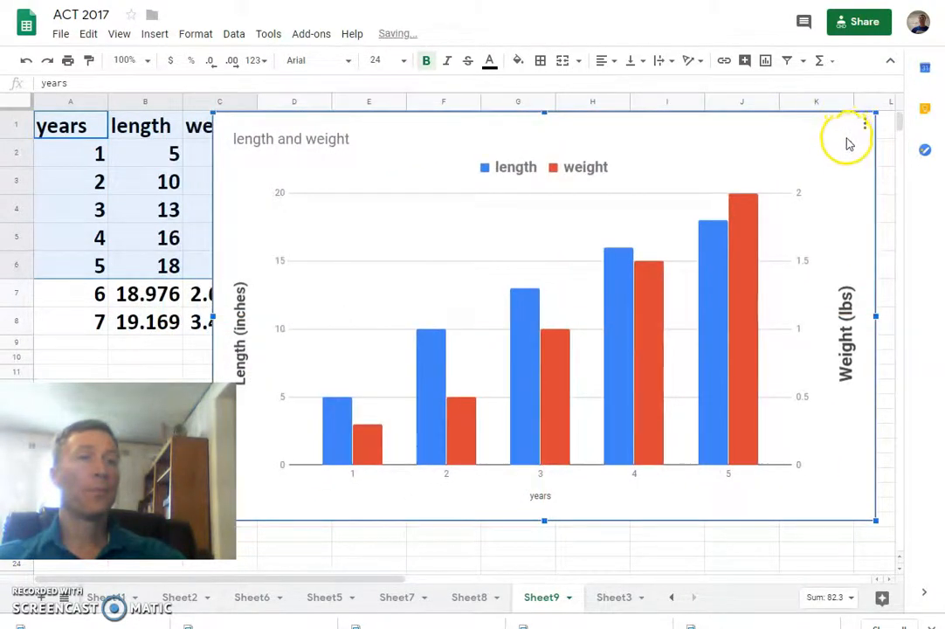
pyautogui.moveTo(503, 404)
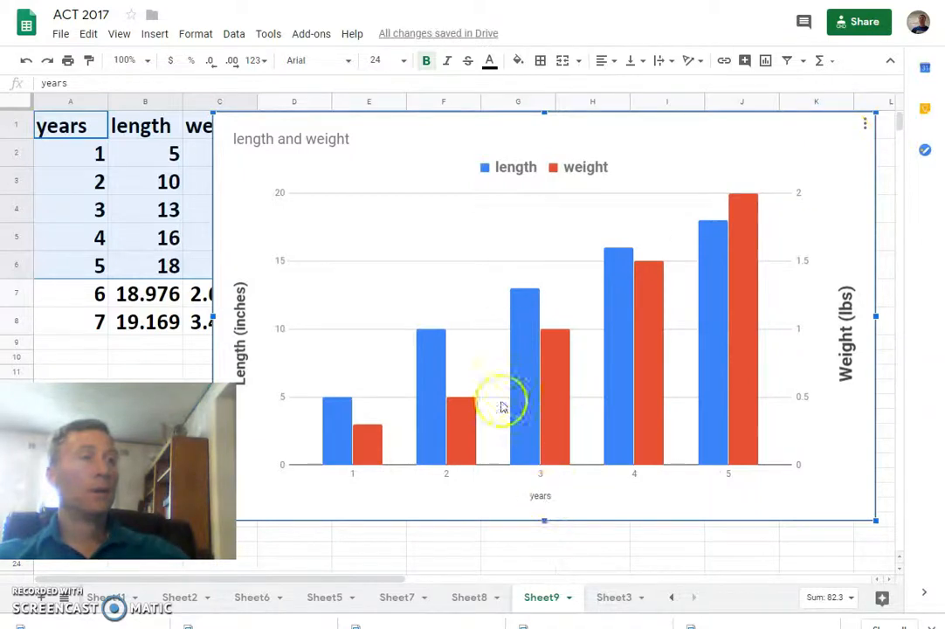
pyautogui.moveTo(629, 576)
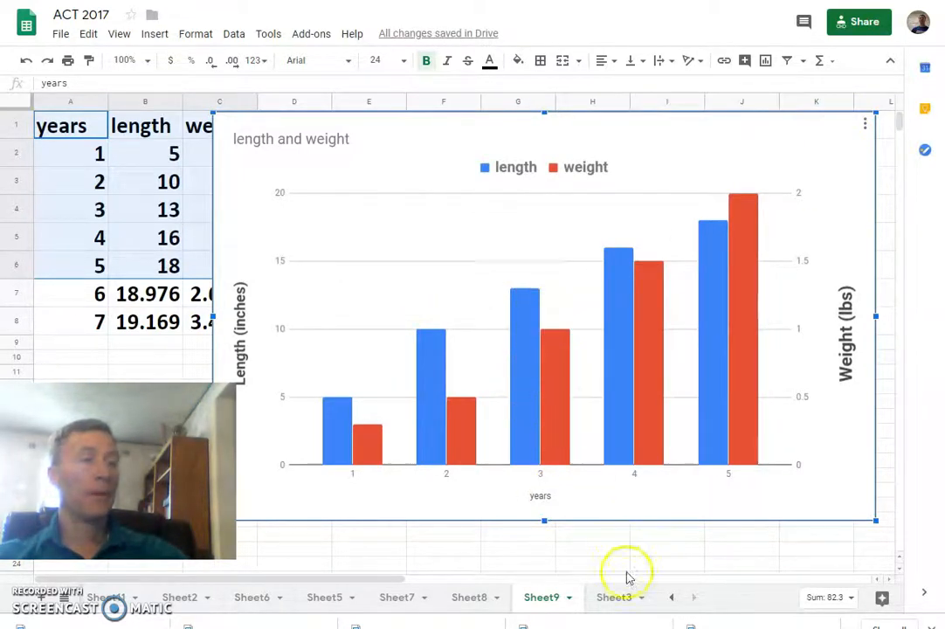
pyautogui.click(613, 597)
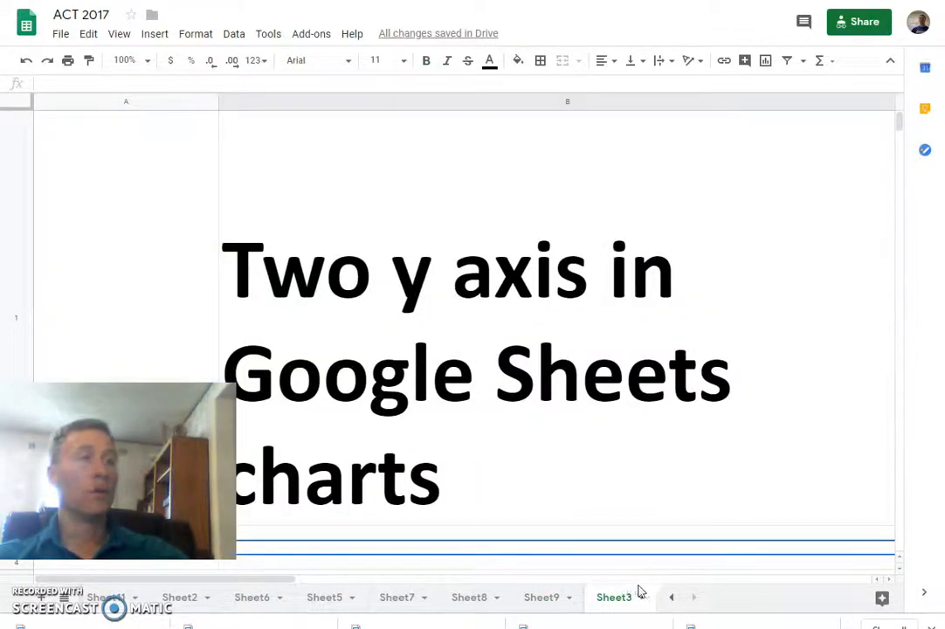